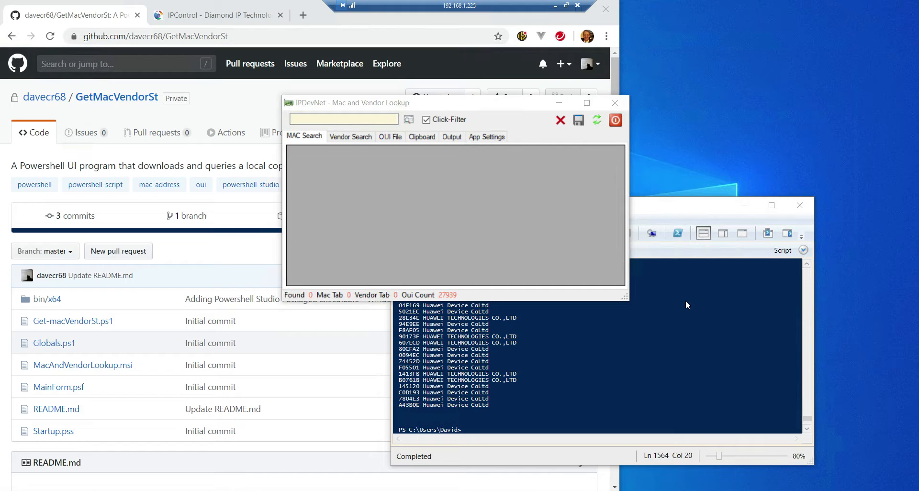
mouse_move(230, 85)
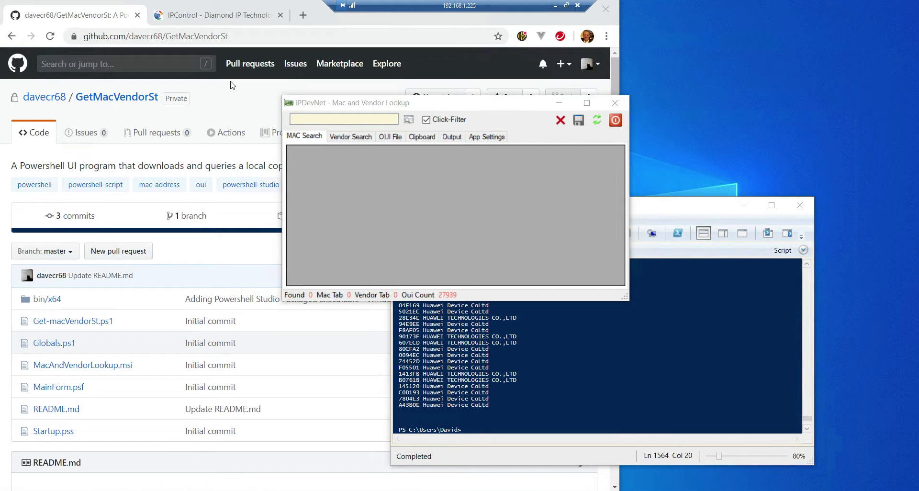
mouse_move(126, 104)
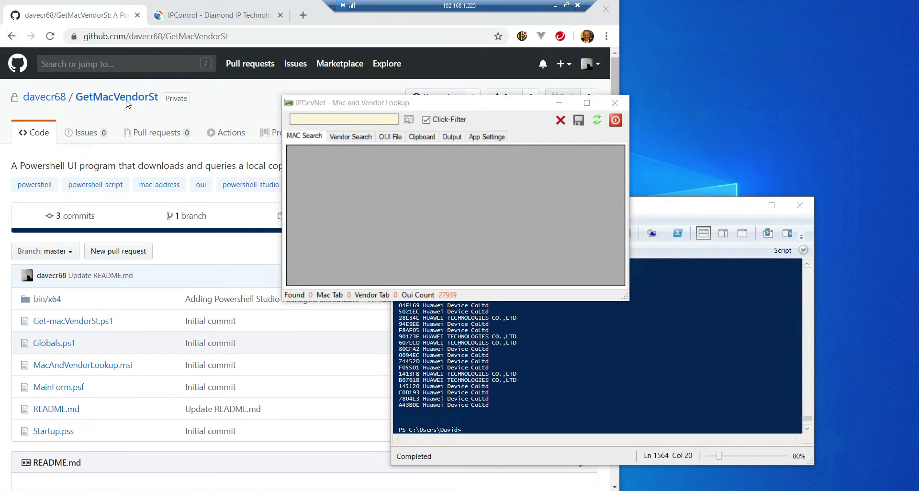
mouse_move(619, 319)
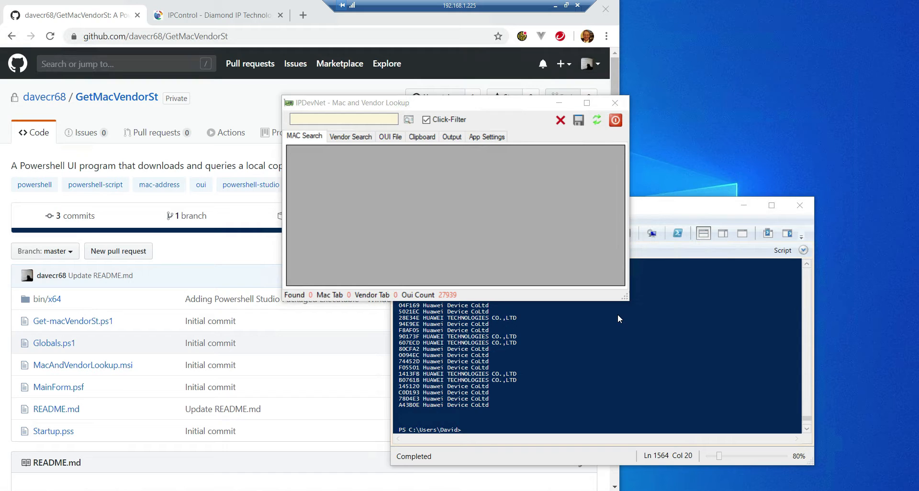
mouse_move(623, 320)
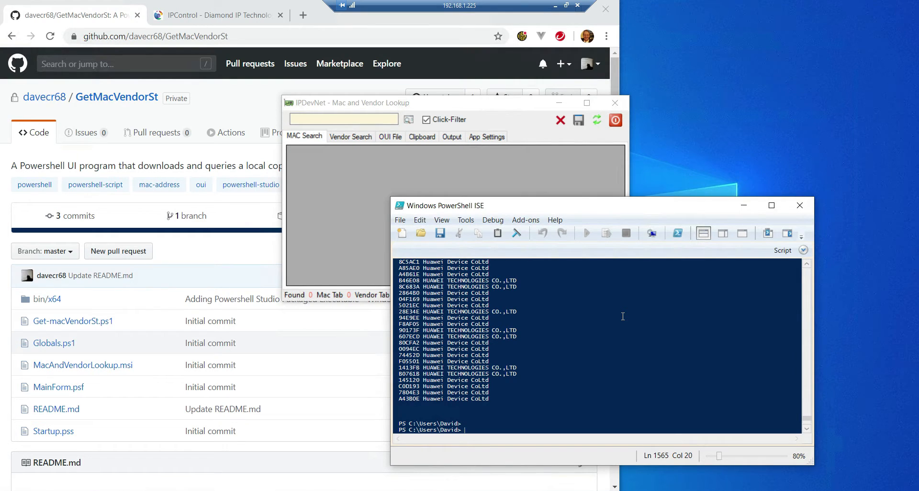
Step: Run get-macVendor -macsearch 001020 in the ISE console, returning Hand Held Products Inc
type("get-m")
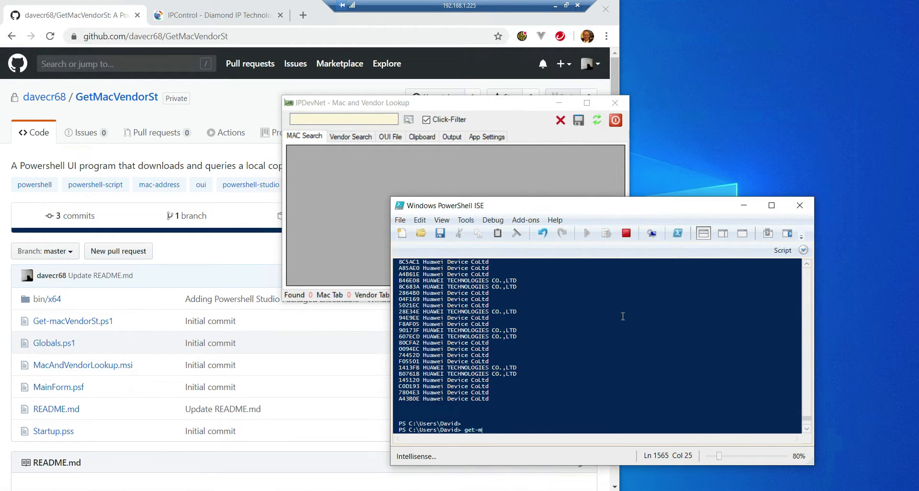
type("acVendor -mac")
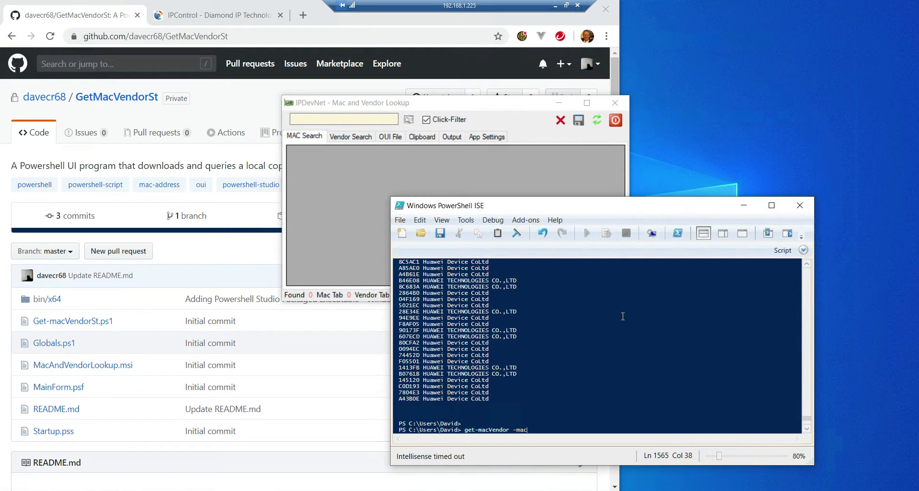
type("search 001020")
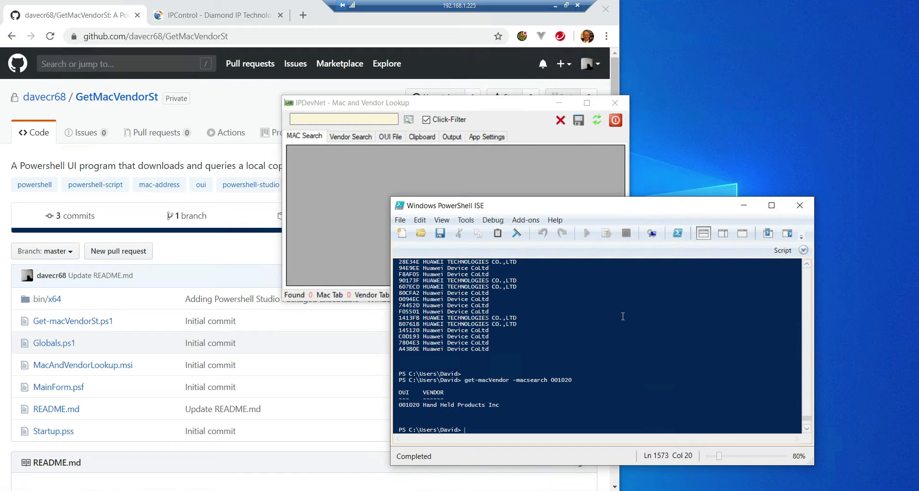
Step: Run get-macVendor -vendorsearch apple to list Apple, Inc MAC prefixes
type("get-macVendor -macsearch")
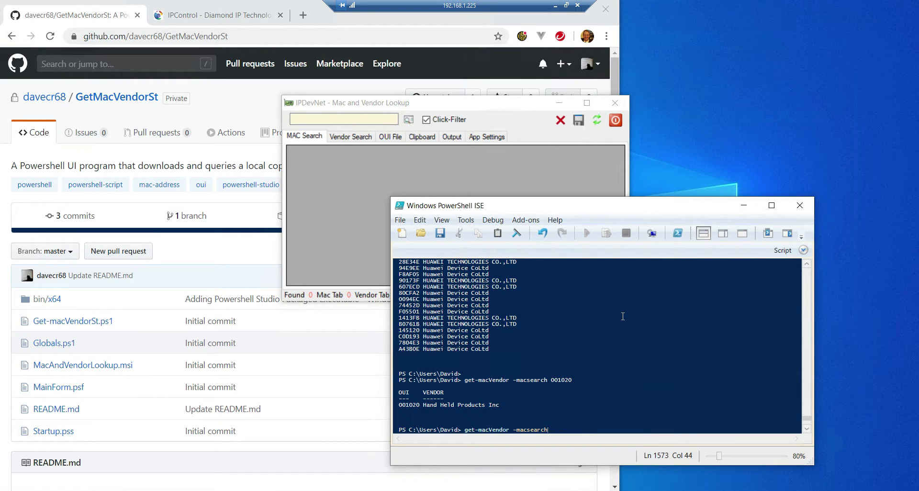
type("-a")
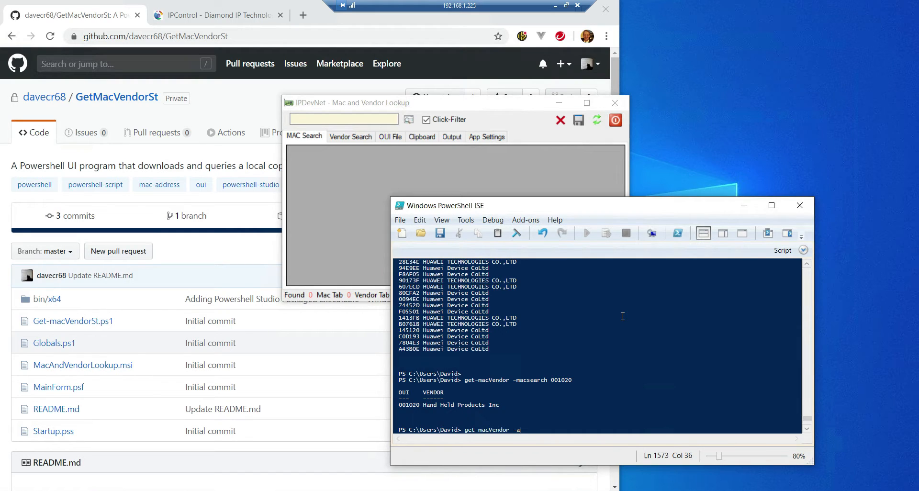
type("vendorser")
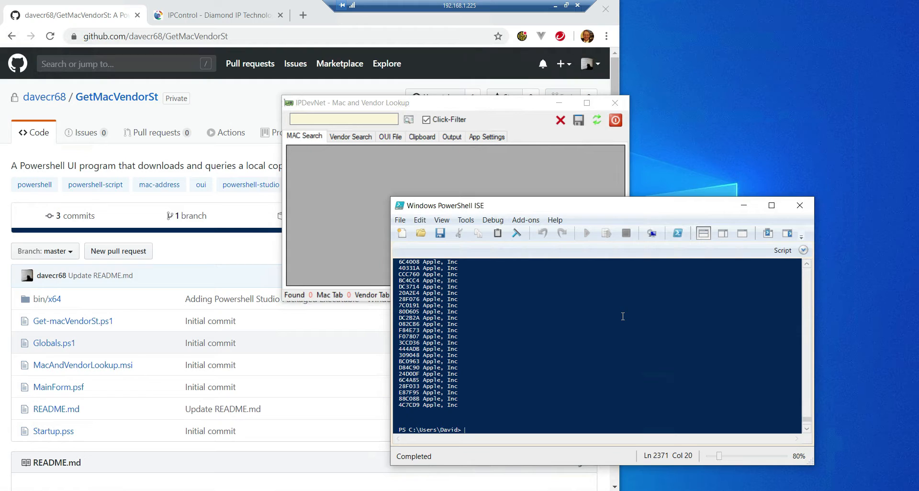
mouse_move(611, 275)
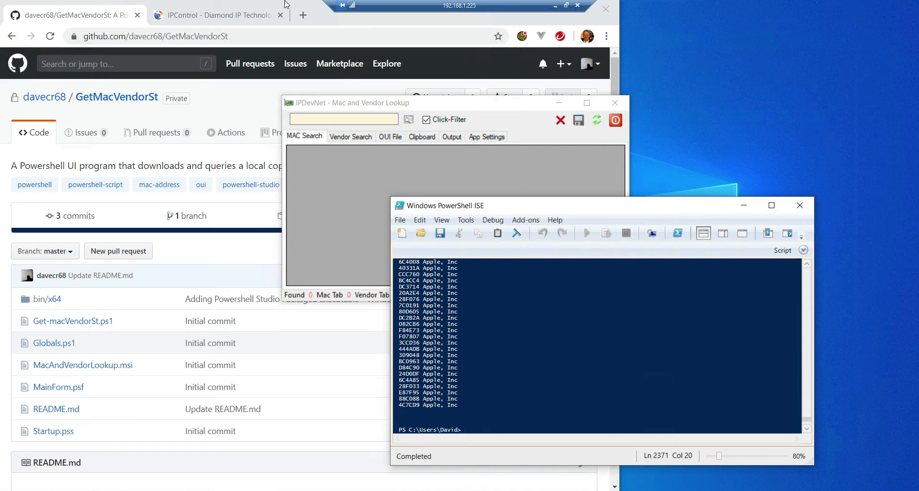
Step: Browse IPControl's HUAWEI_TECHNOLOGIES_MACS client class prefixes, then return to the Get-macVendorSt.ps1 script
left_click(216, 15)
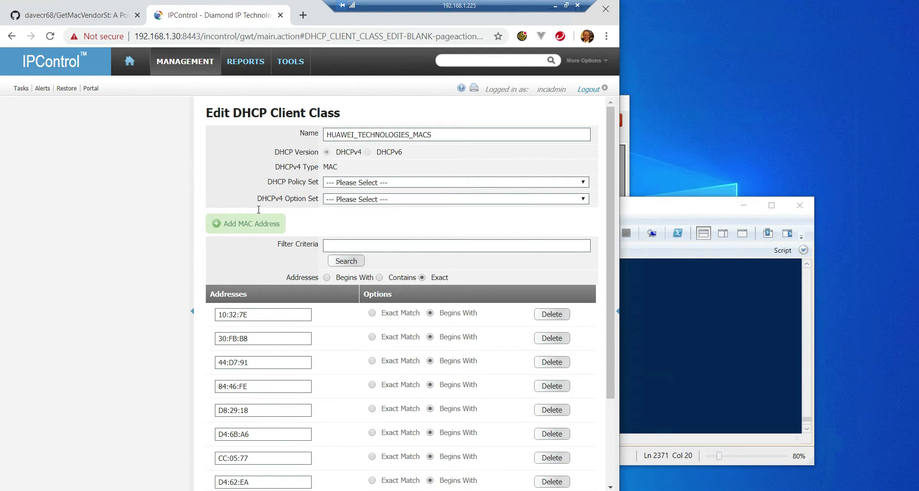
scroll("down", 3)
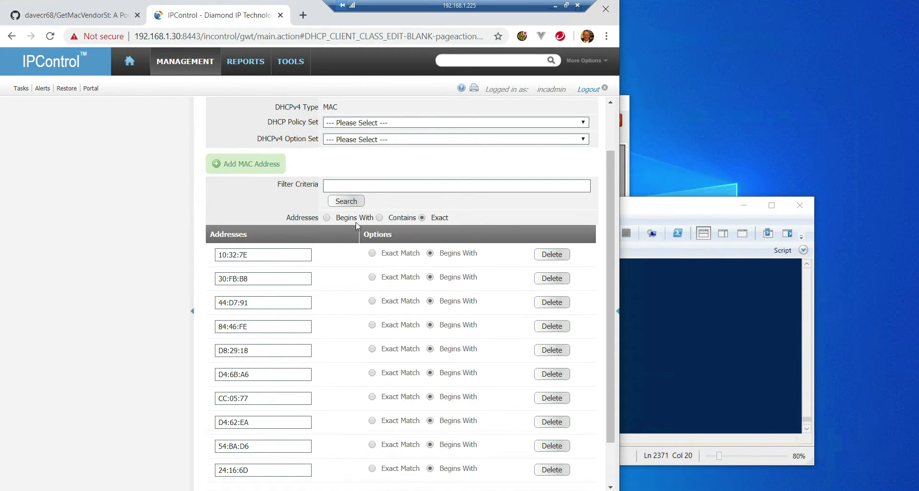
scroll("up", 3)
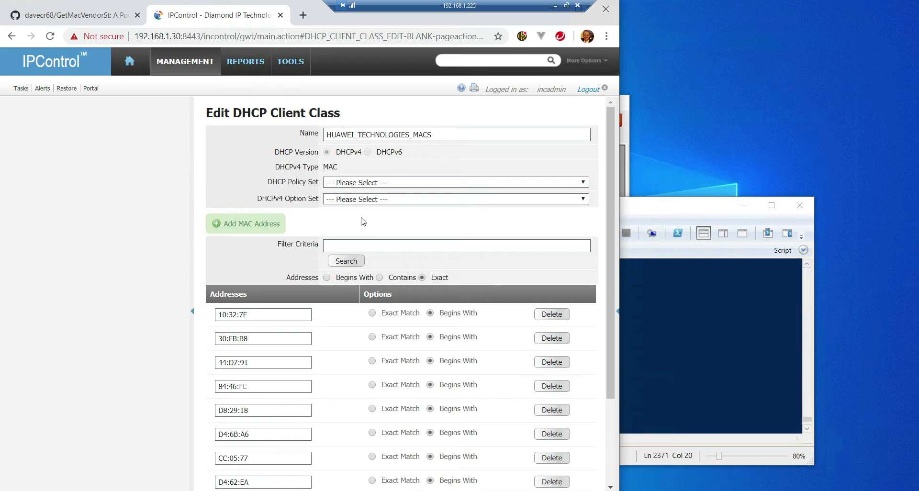
scroll("down", 3)
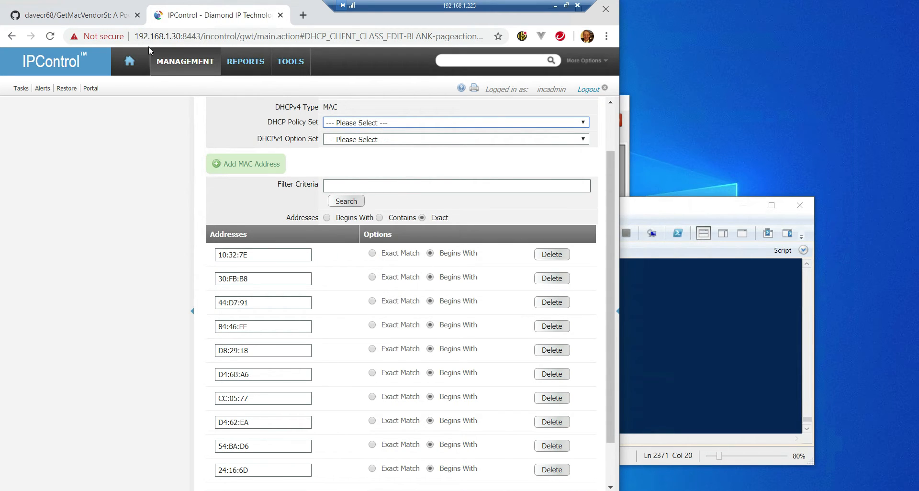
left_click(70, 15)
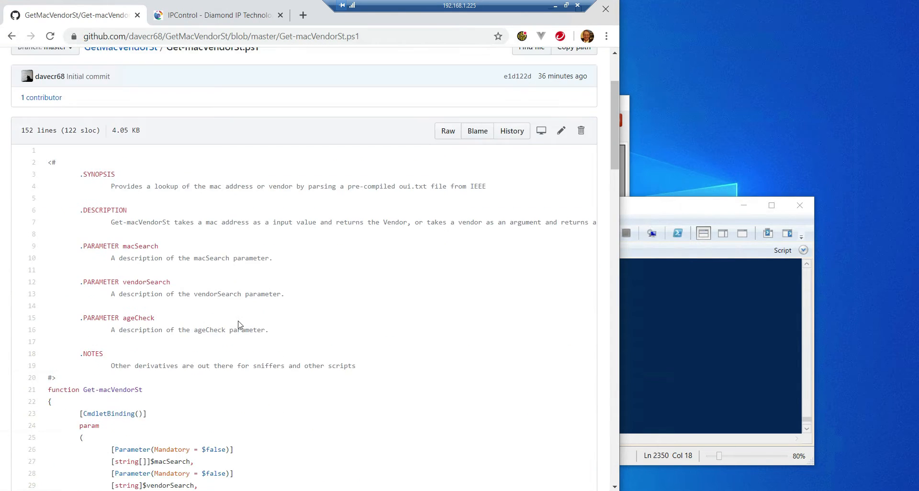
Step: Scroll the script, then go back to the GetMacVendorSt repository main page
scroll("down", 3)
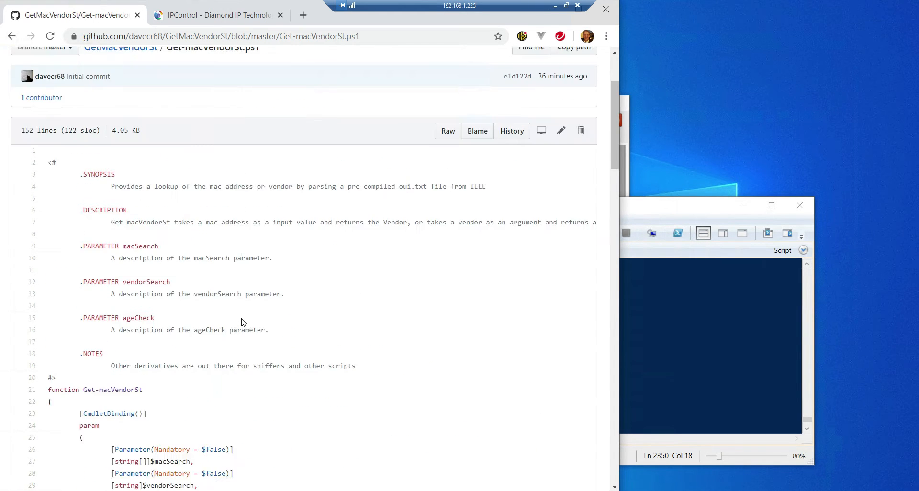
scroll("up", 3)
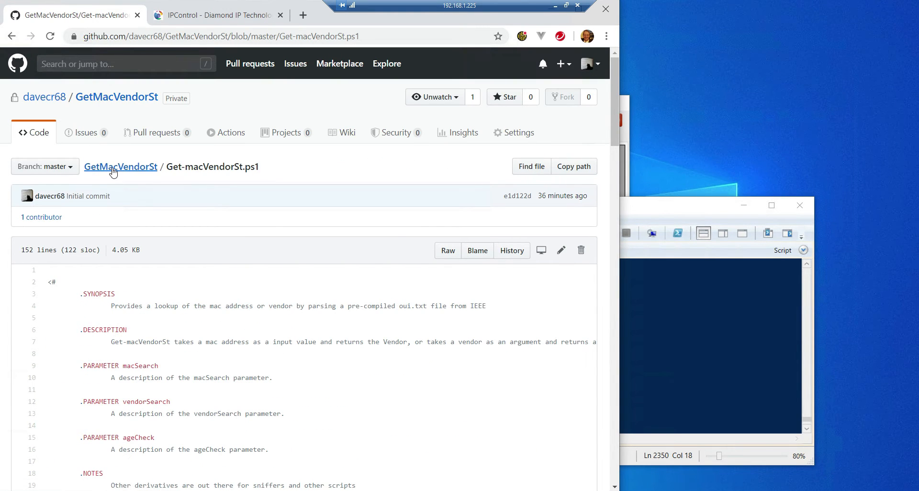
left_click(120, 166)
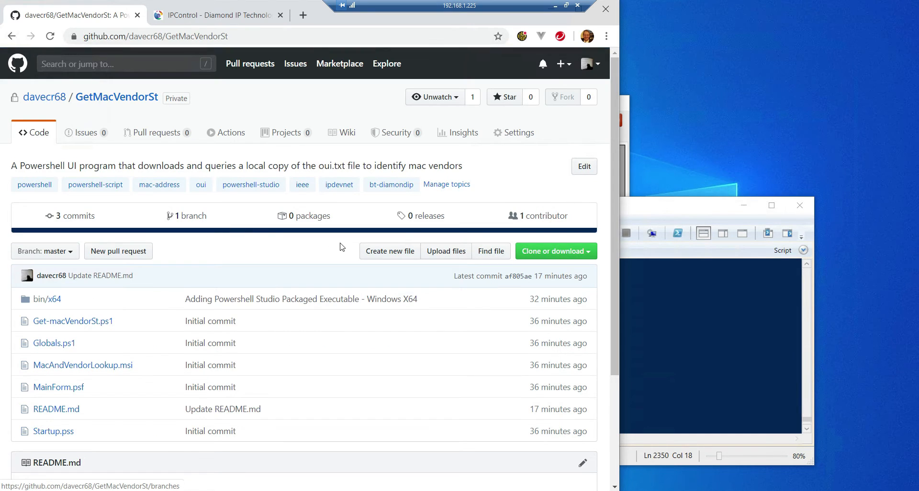
mouse_move(707, 230)
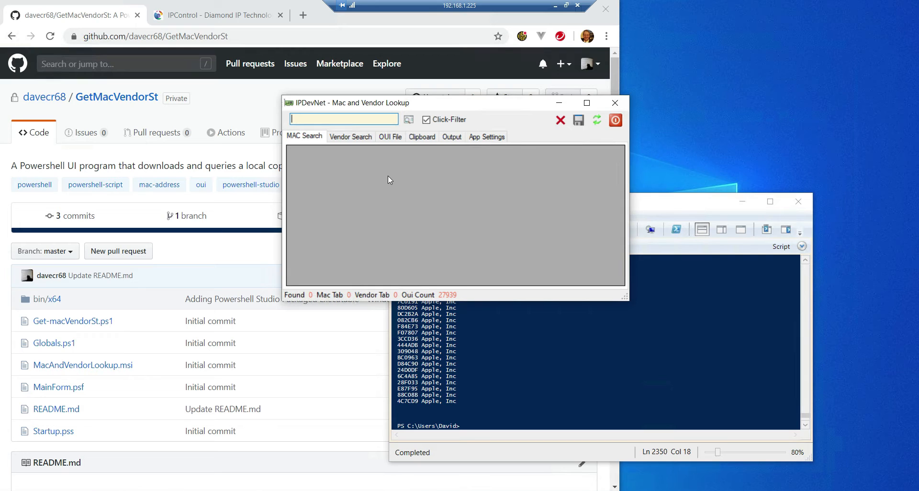
Step: Search vendors for 'apple', finding 791 Apple, Inc prefixes, and glance at the export options
left_click(350, 137)
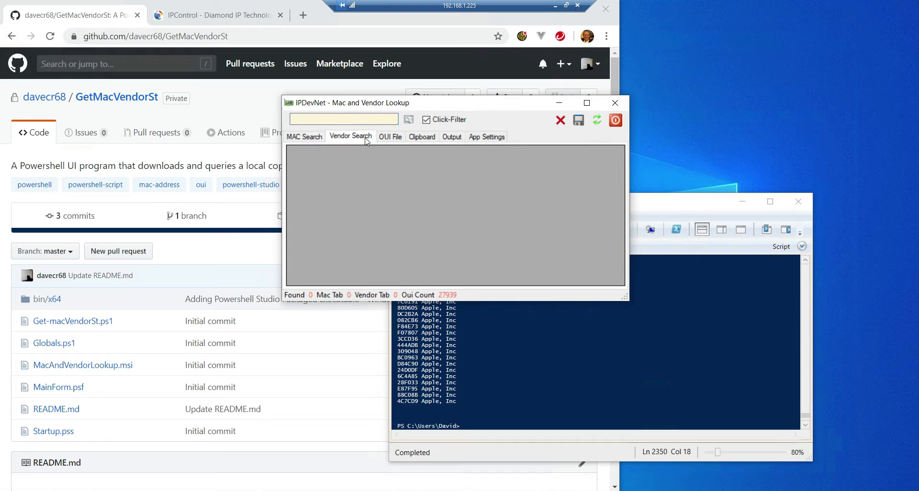
type("apple")
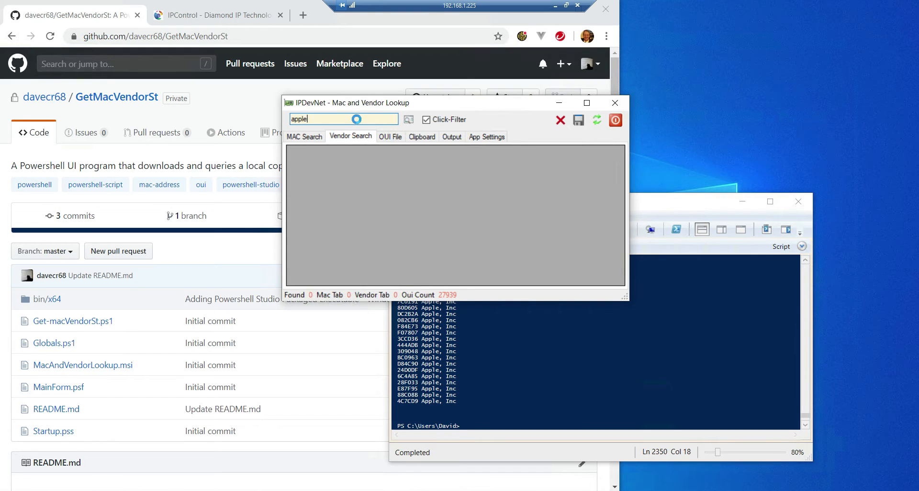
left_click(408, 120)
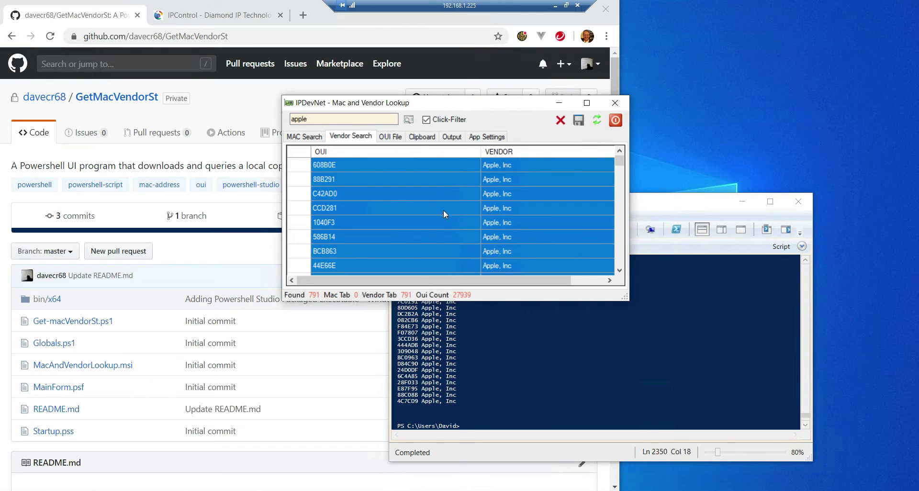
left_click(452, 136)
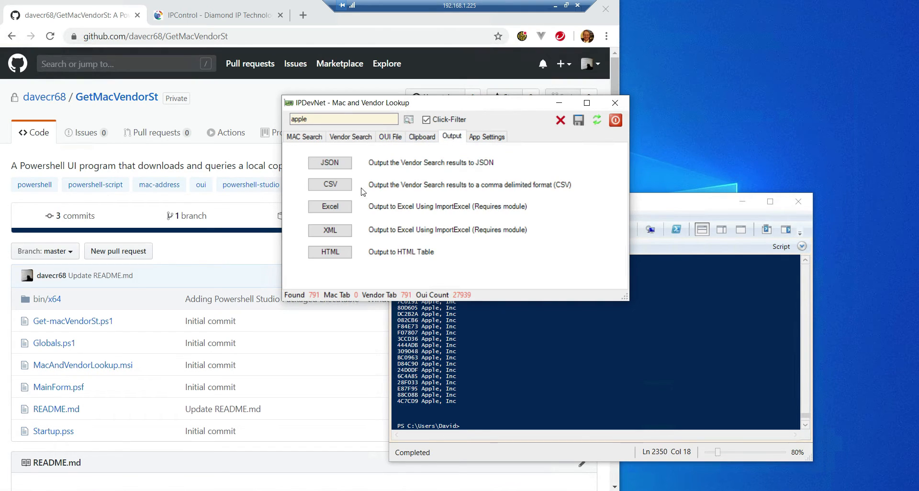
mouse_move(400, 275)
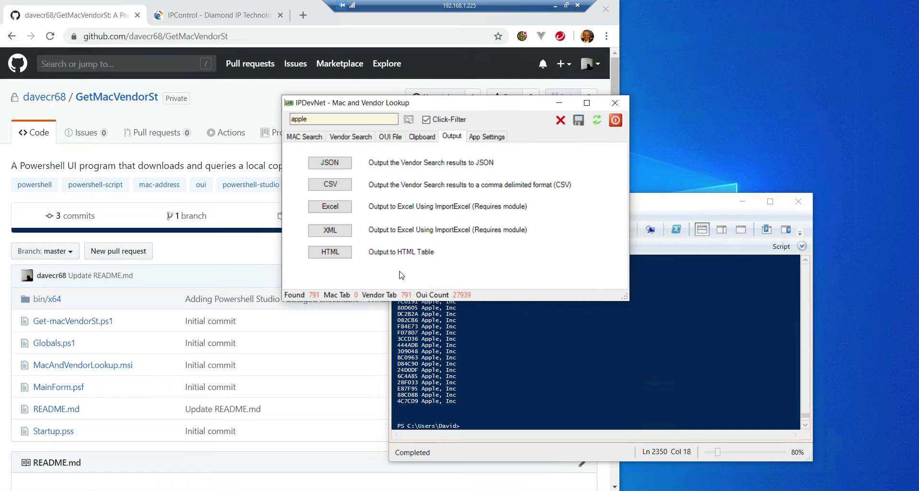
left_click(351, 137)
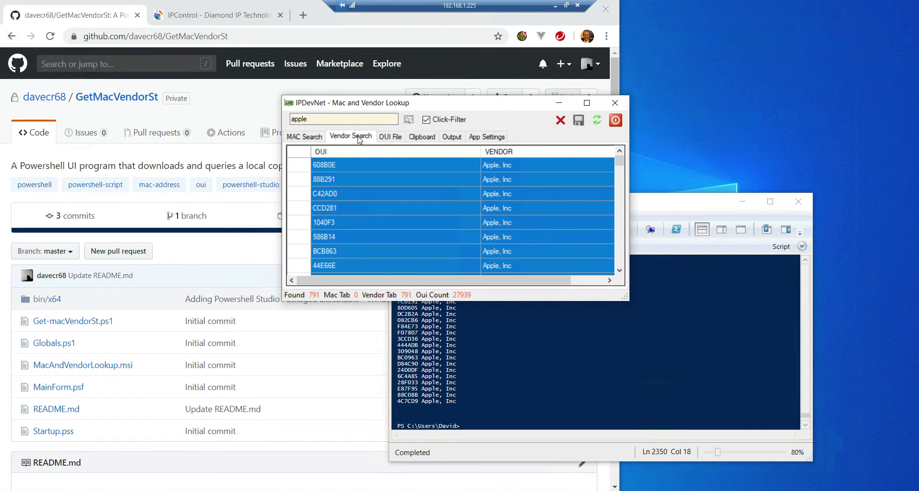
mouse_move(425, 131)
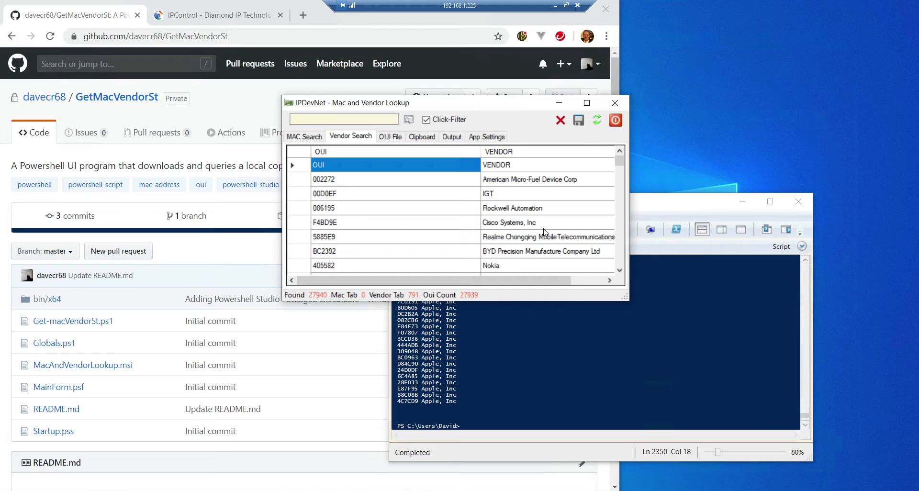
mouse_move(538, 258)
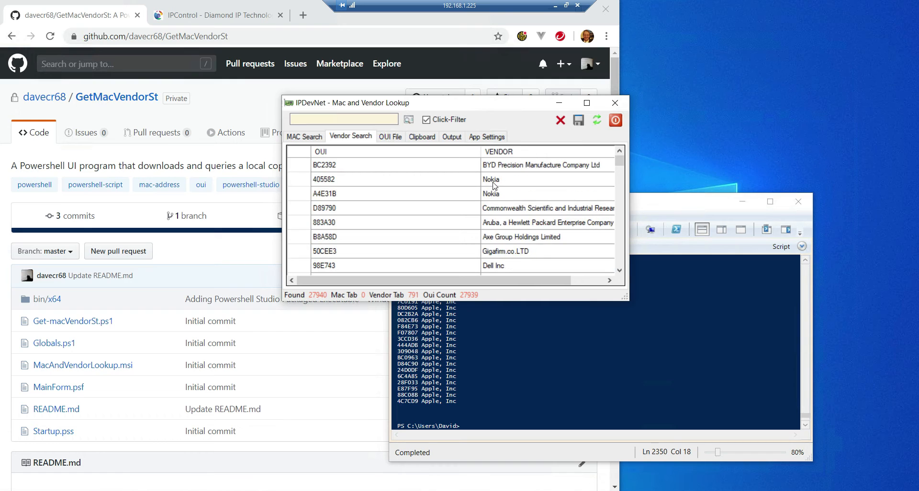
Step: Filter the full OUI list to HUAWEI TECHNOLOGIES CO.,LTD and pick the 30FBB8 prefix
scroll("down", 3)
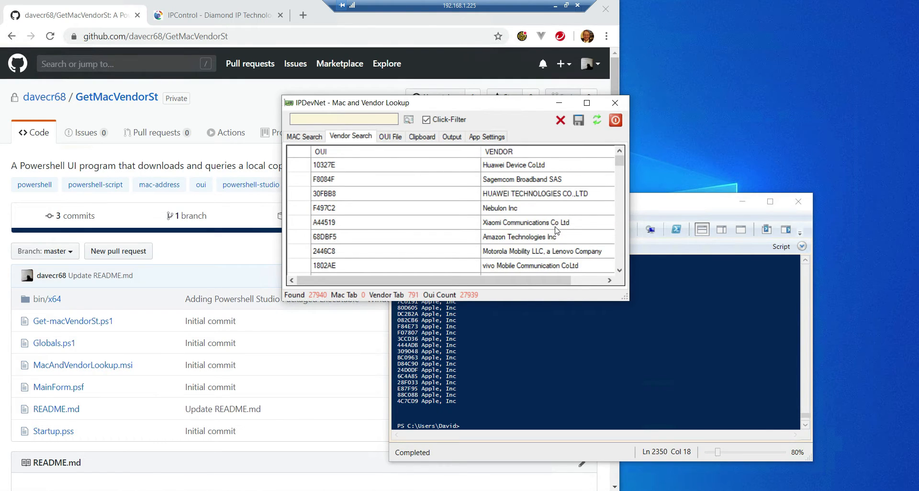
scroll("down", 3)
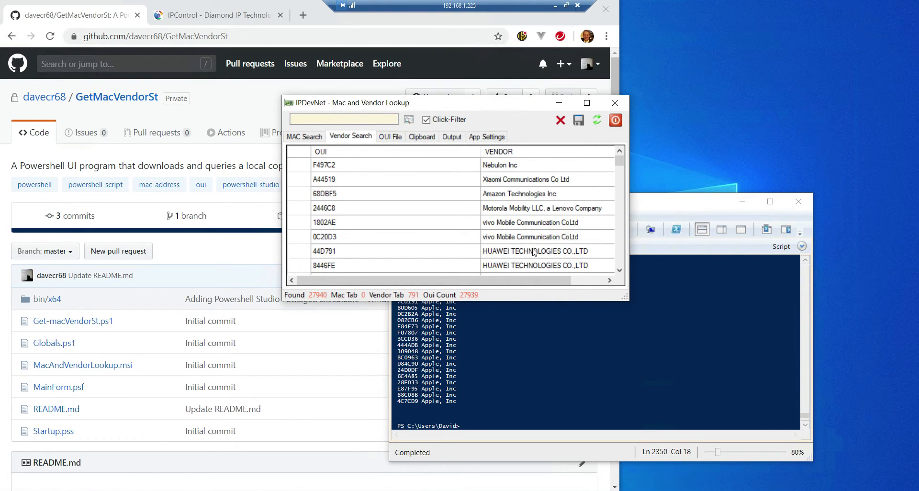
left_click(546, 251)
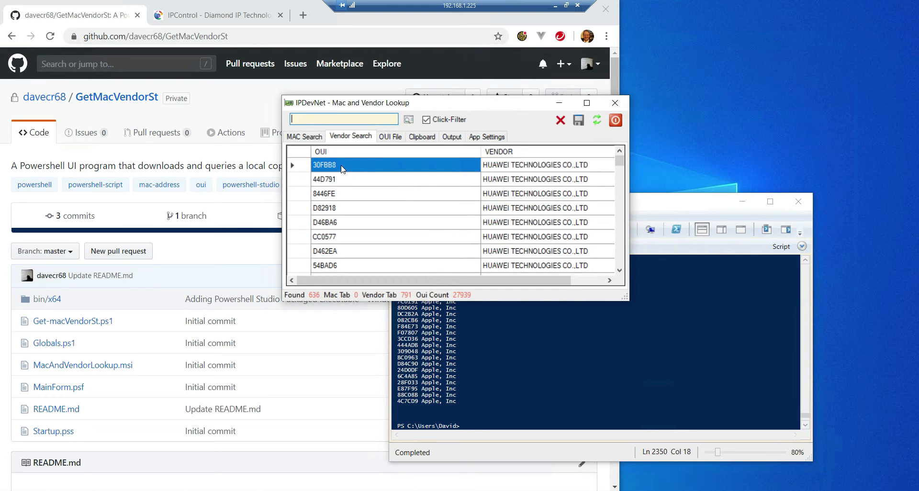
left_click(324, 178)
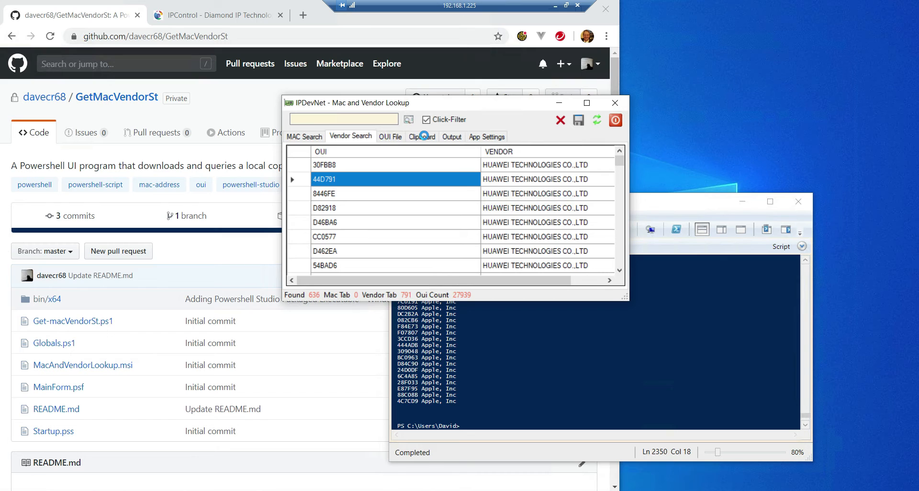
Step: Check the clipboard history and the 44D791 MAC result, then return to vendor results
left_click(421, 136)
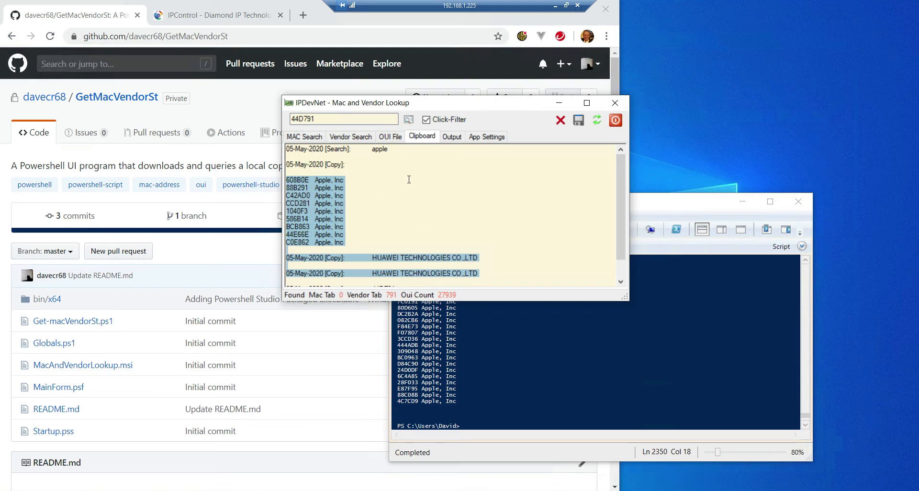
left_click(304, 137)
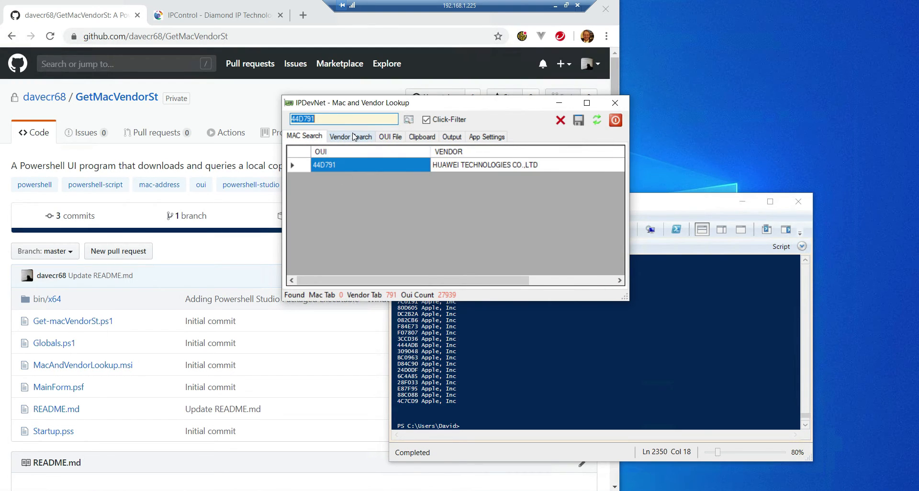
left_click(350, 137)
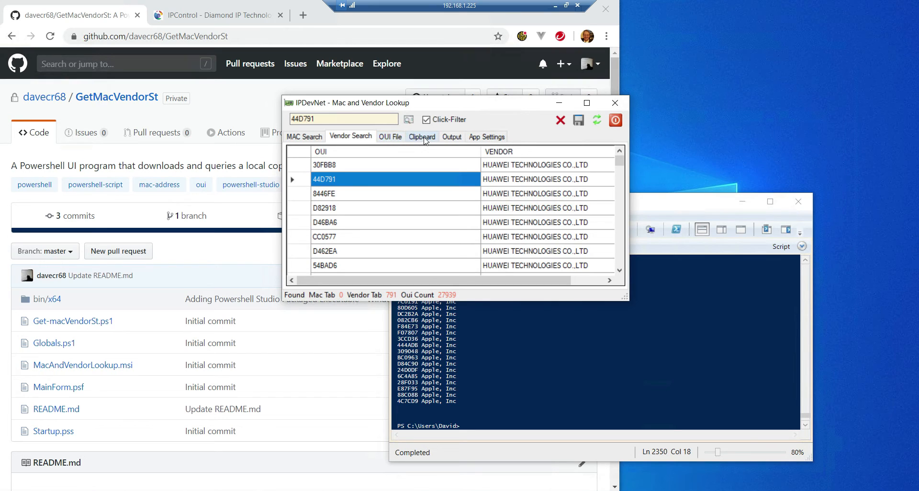
Step: Review the OUI file details and re-download it, updating the date to 05/05/2020 08:50:48
left_click(389, 137)
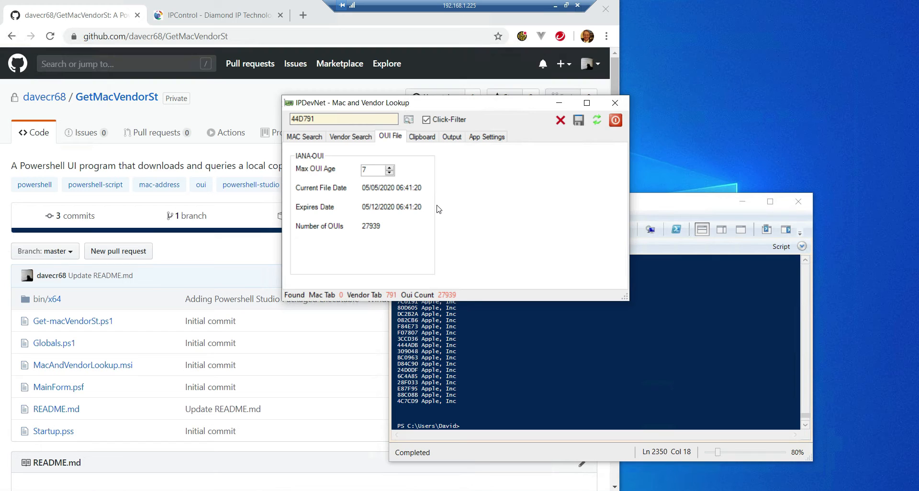
mouse_move(352, 235)
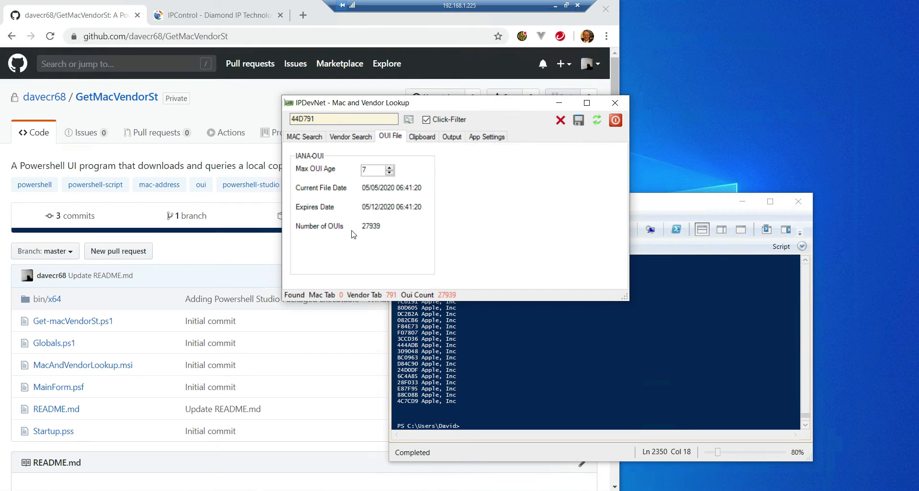
mouse_move(386, 235)
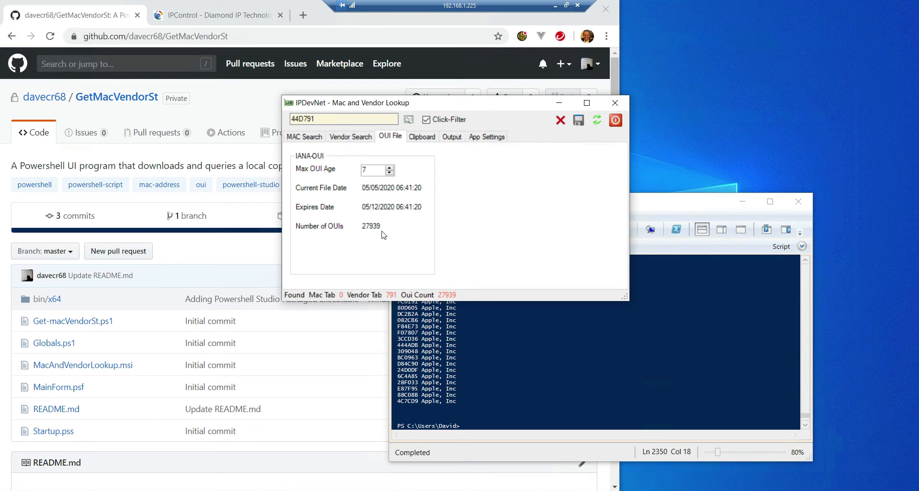
mouse_move(344, 159)
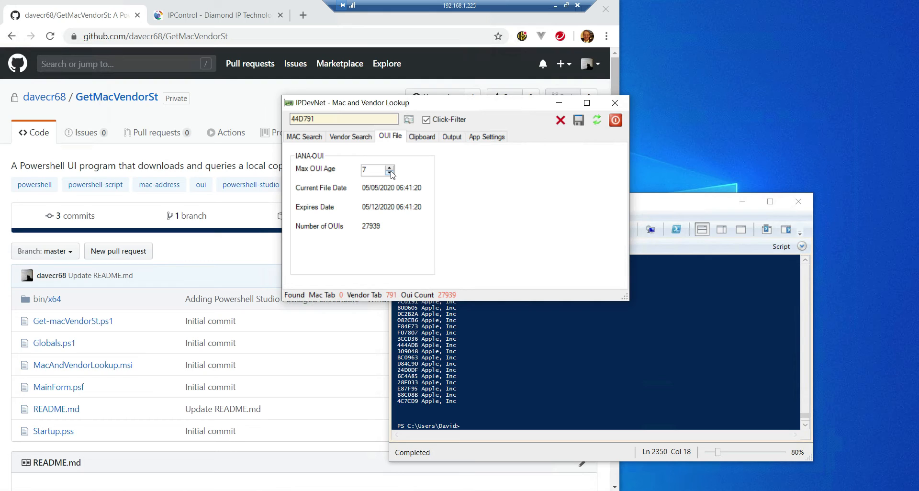
mouse_move(379, 201)
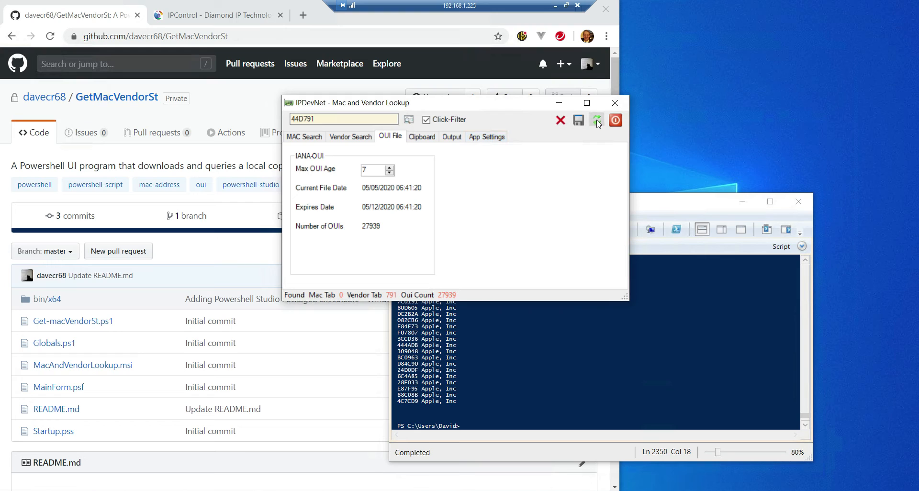
left_click(597, 120)
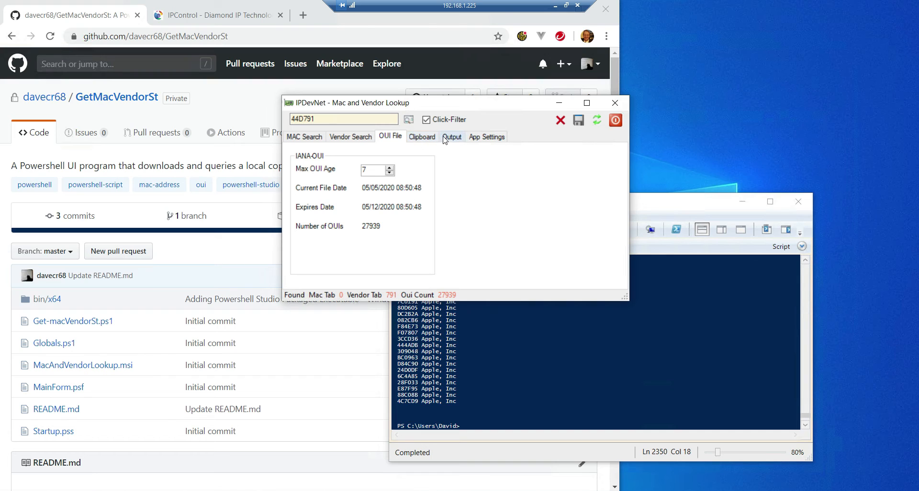
Step: Export the vendor results to oui.xlsx and overwrite oui.json in the MacSearch folder
left_click(451, 137)
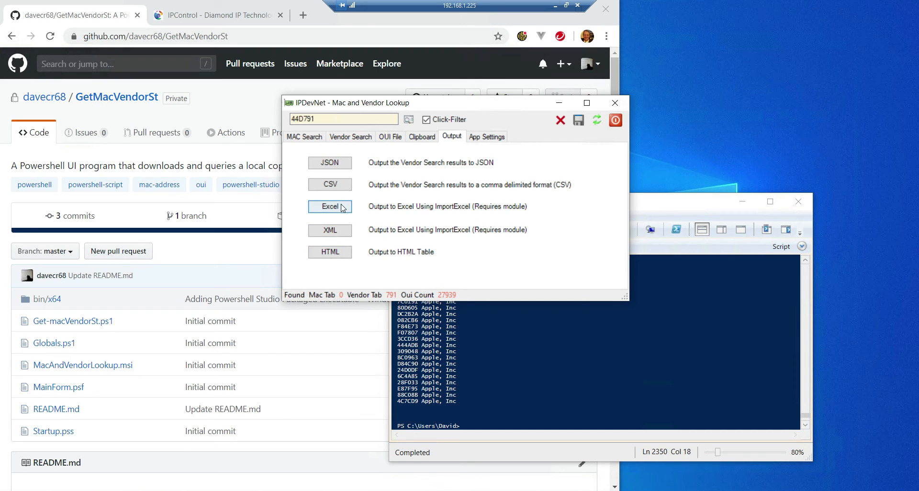
left_click(329, 207)
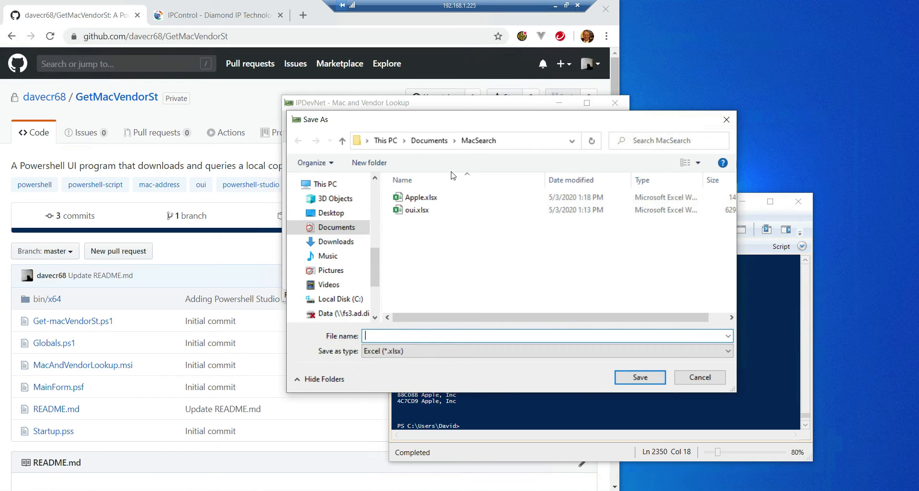
left_click(417, 209)
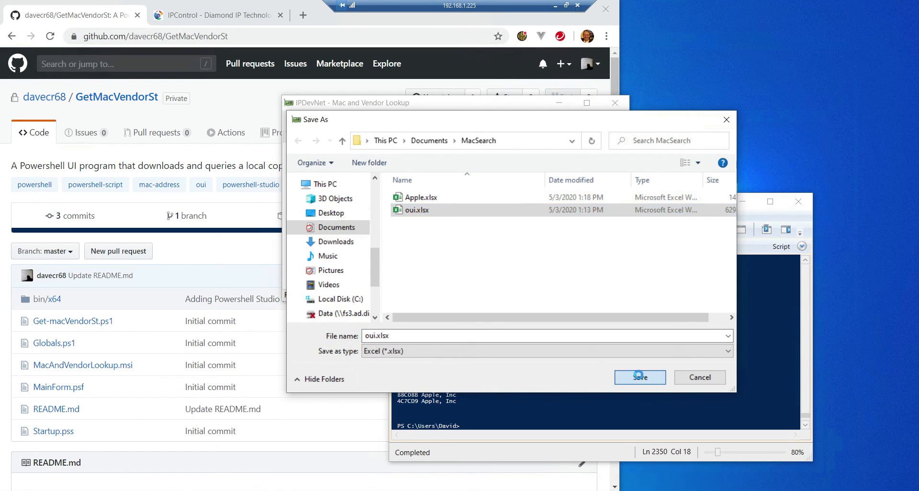
left_click(639, 377)
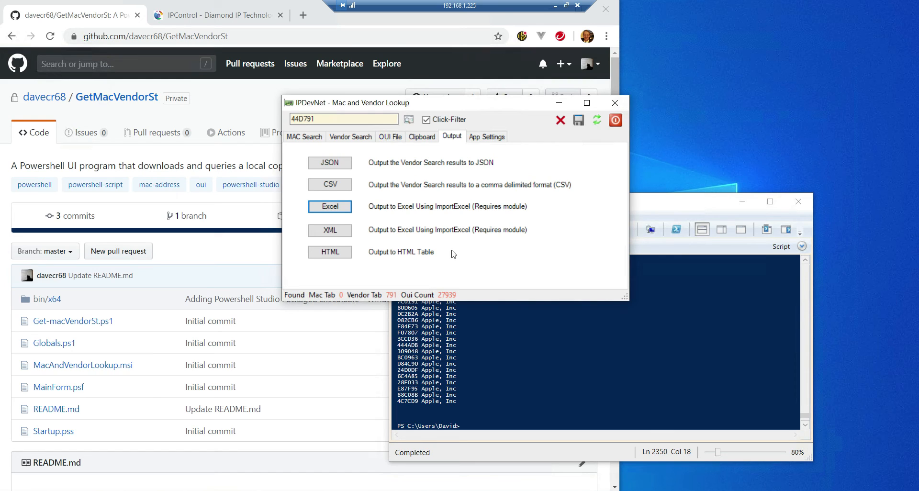
mouse_move(151, 440)
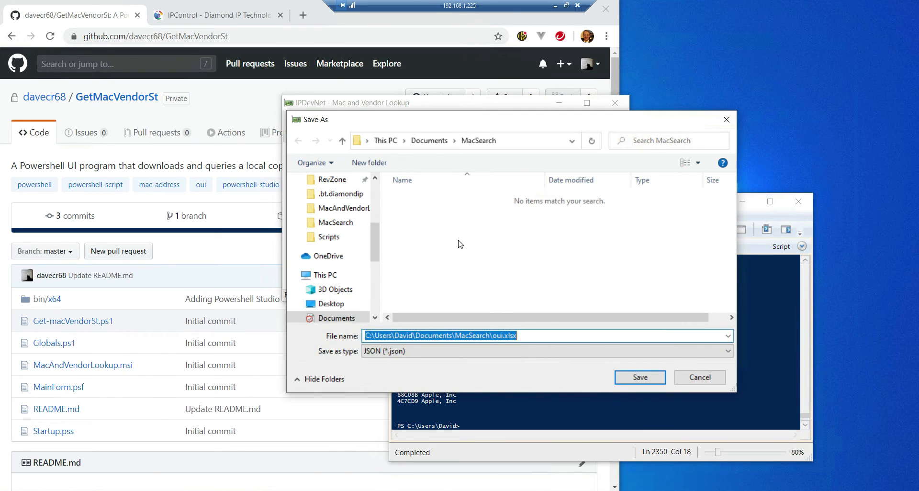
left_click(539, 335)
type("json")
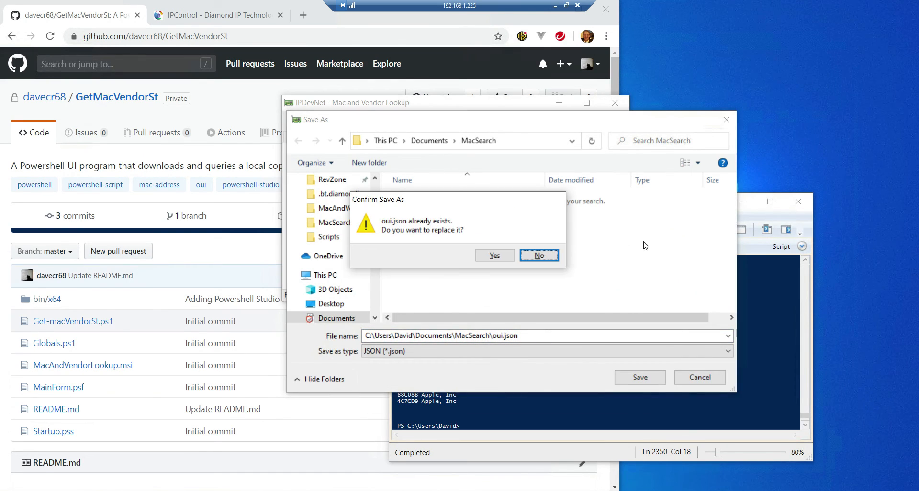
left_click(537, 255)
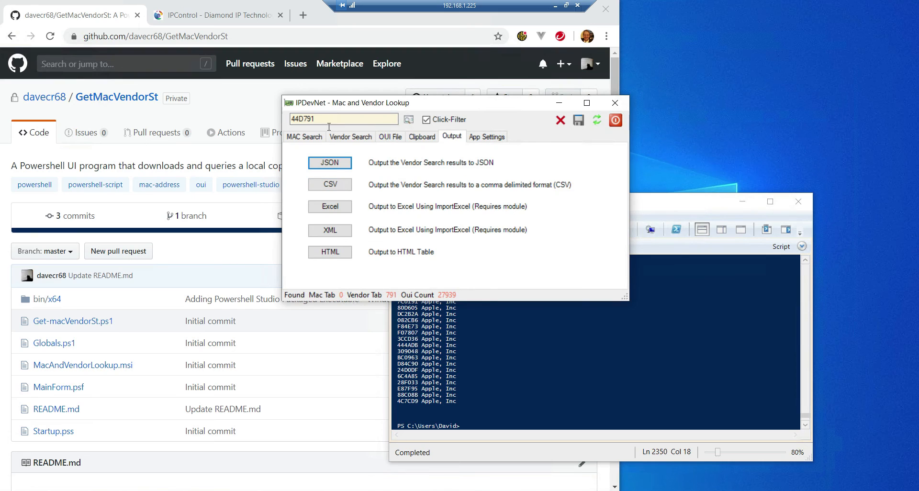
mouse_move(383, 209)
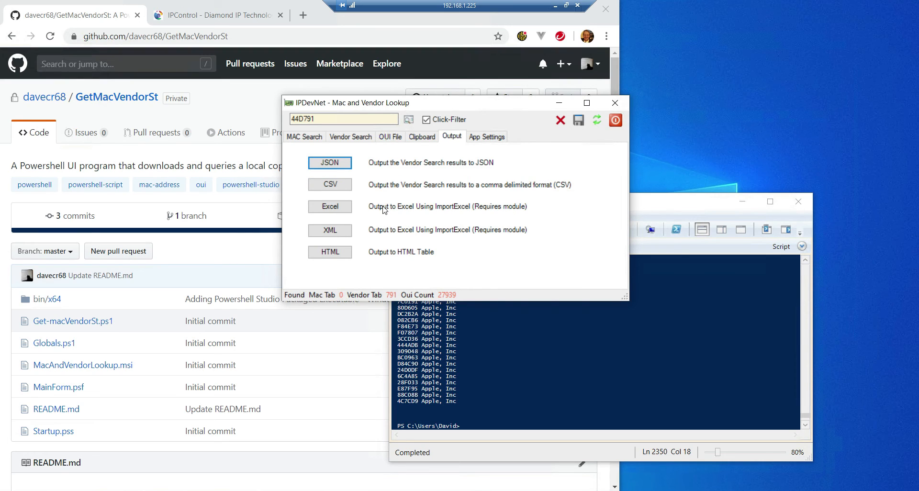
mouse_move(481, 219)
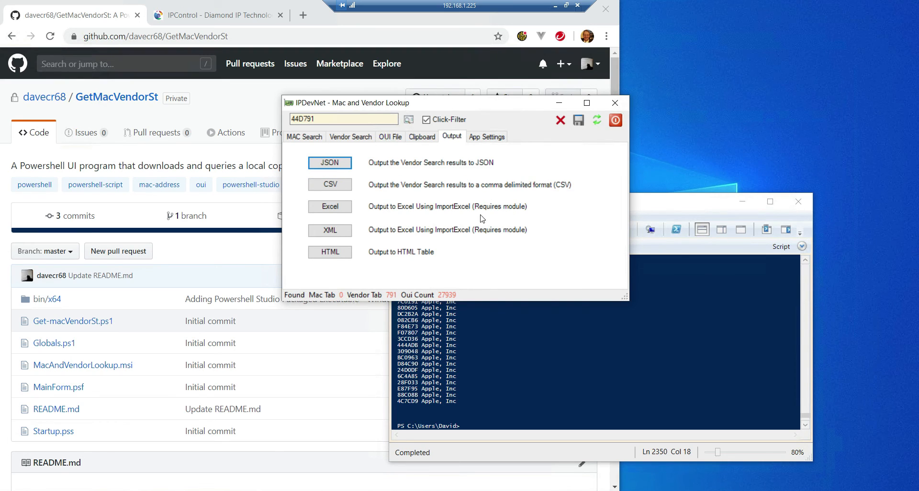
Step: Browse PS INFO (PowerShell 5.1) and About pages, then return to the 44D791 MAC result
left_click(486, 136)
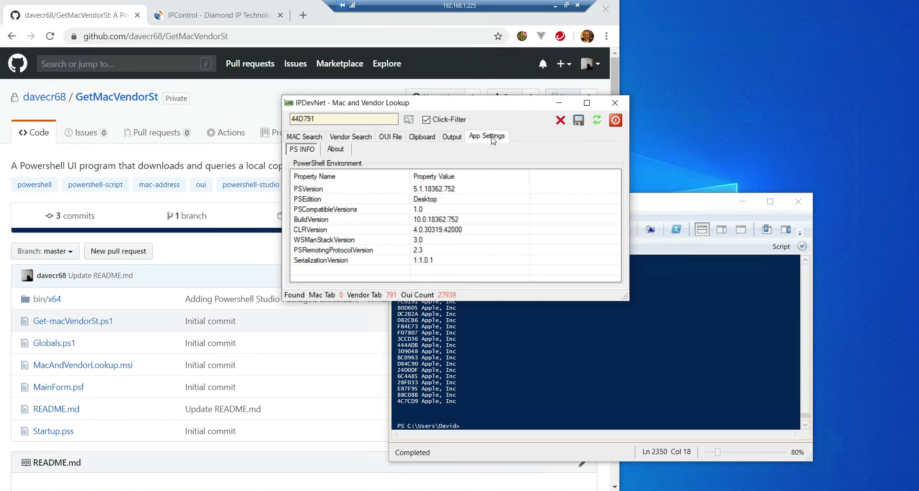
mouse_move(380, 211)
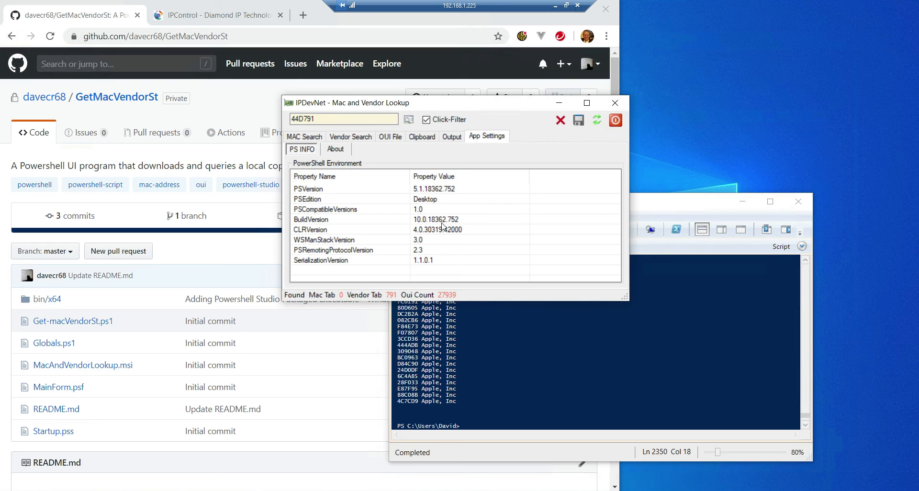
mouse_move(419, 207)
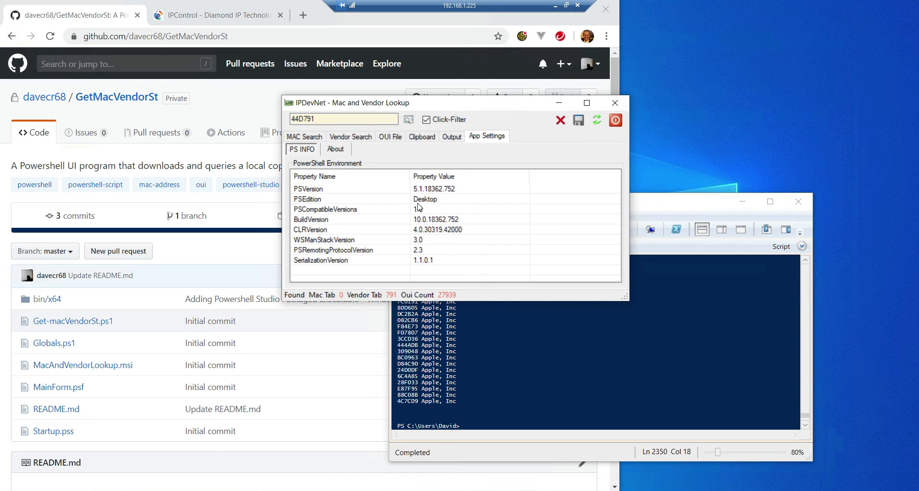
mouse_move(435, 209)
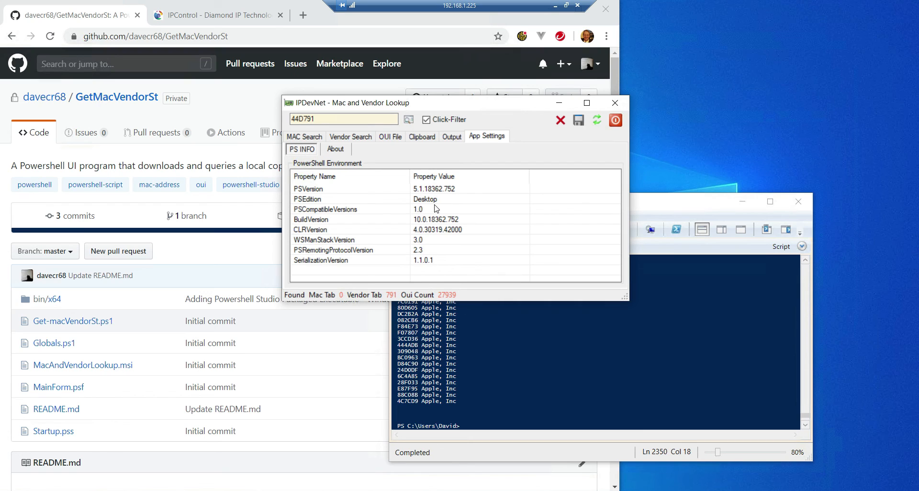
mouse_move(336, 198)
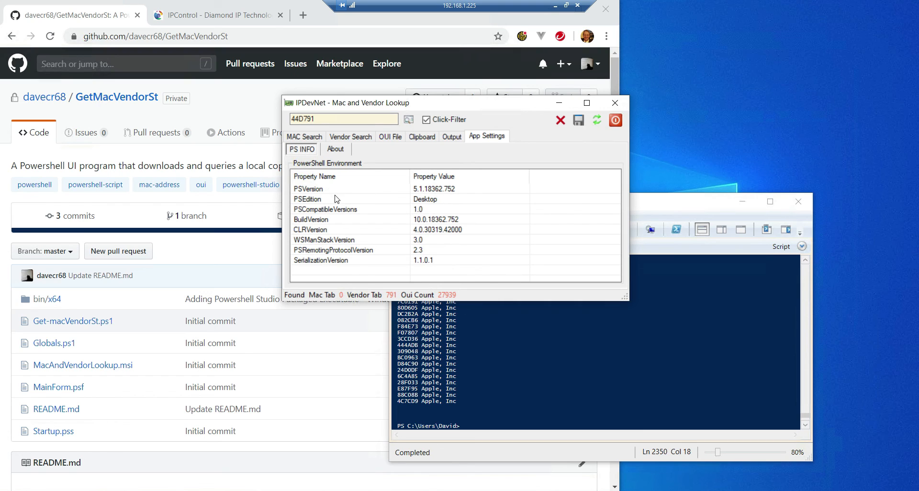
left_click(335, 149)
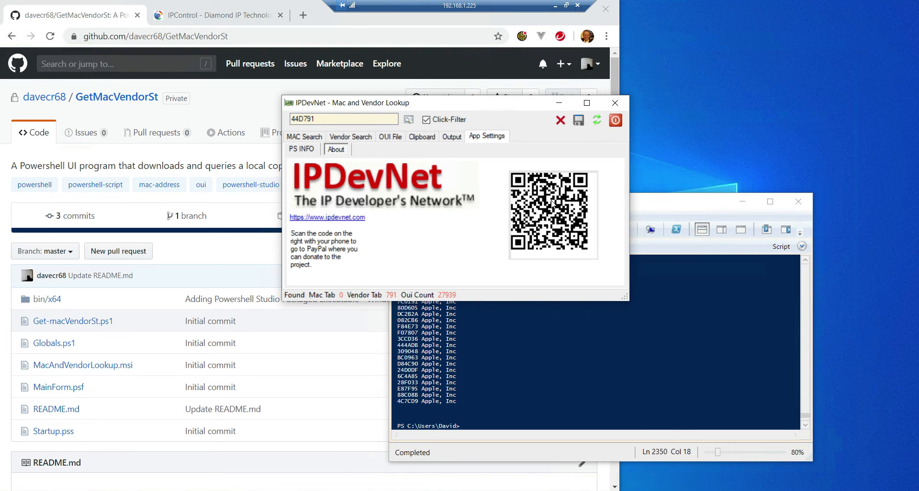
left_click(301, 148)
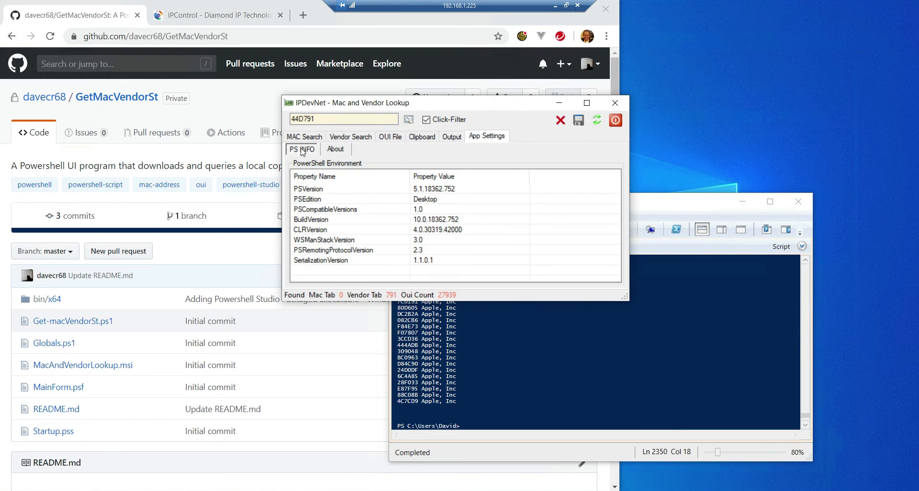
left_click(304, 136)
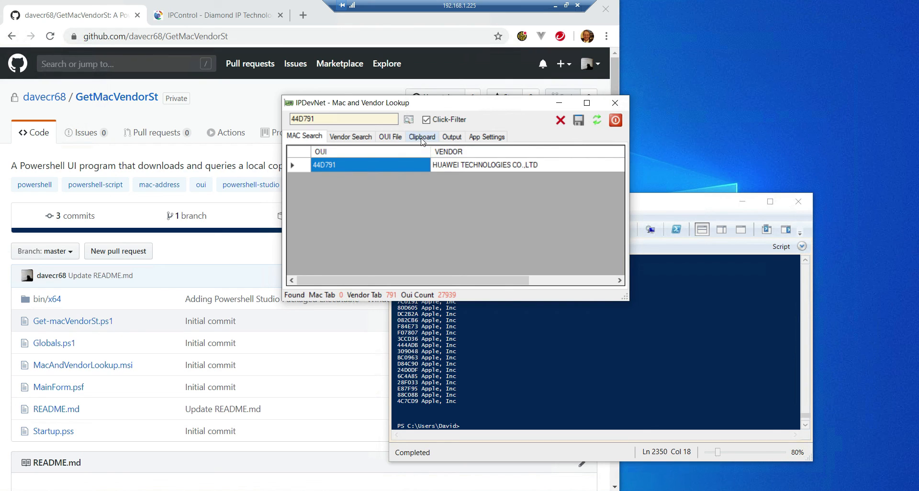
Step: Revisit the Clipboard history and Output export options, ending back on the Clipboard tab
left_click(421, 136)
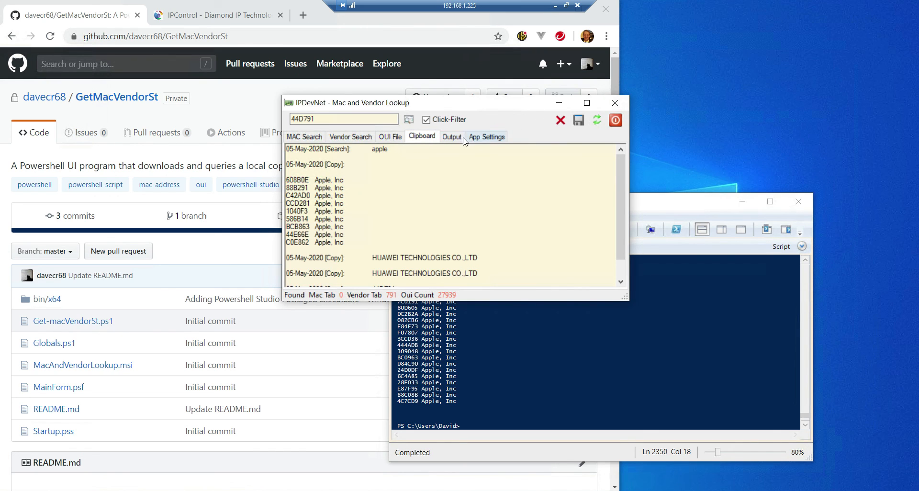
left_click(451, 136)
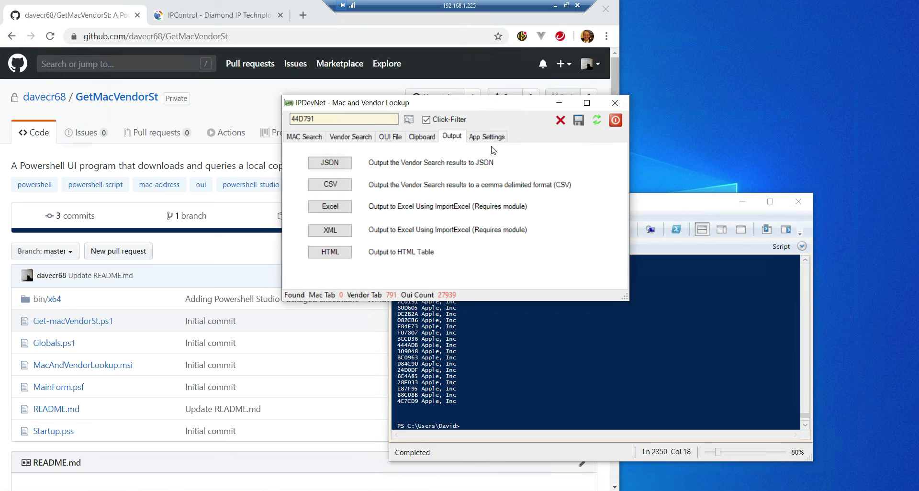
left_click(421, 137)
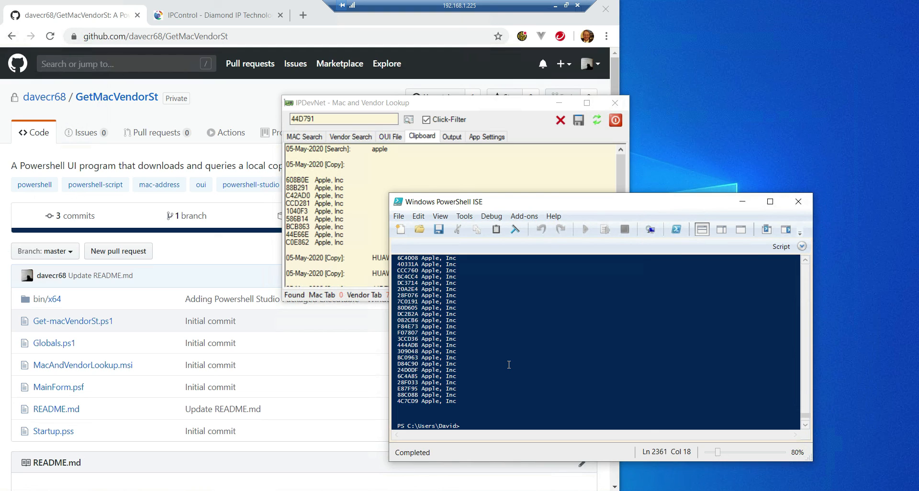
mouse_move(498, 329)
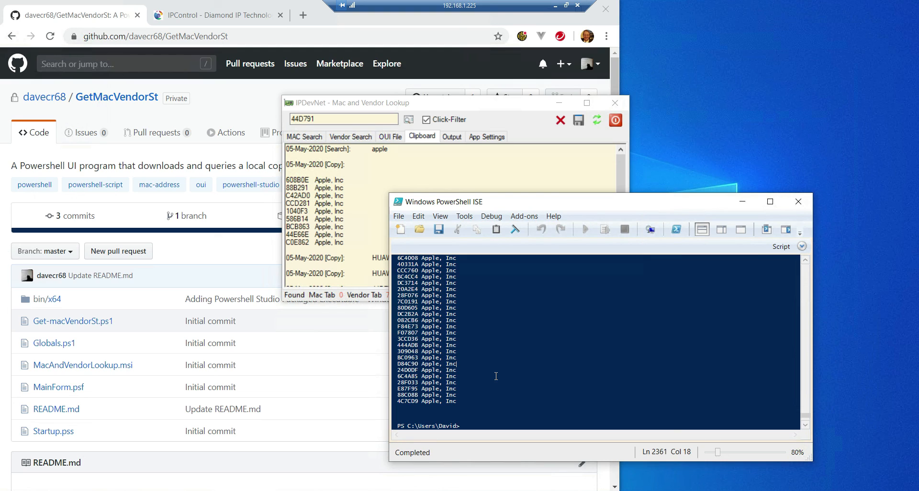
mouse_move(757, 414)
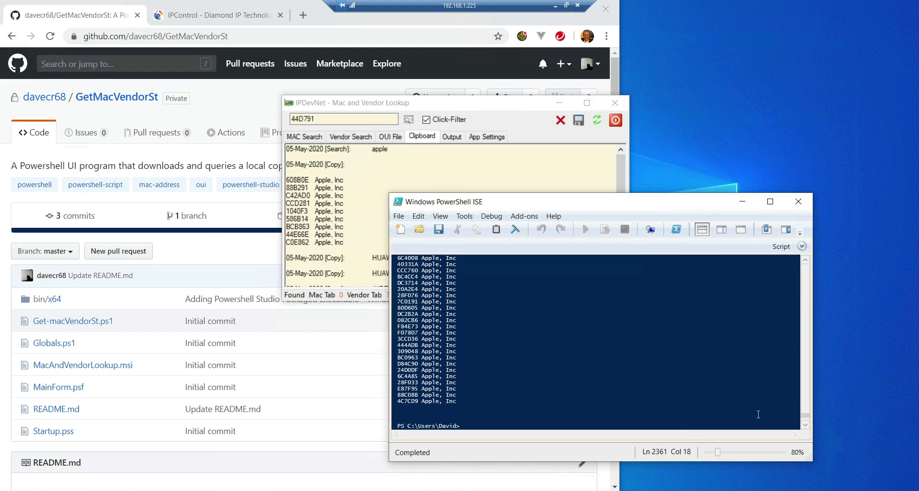